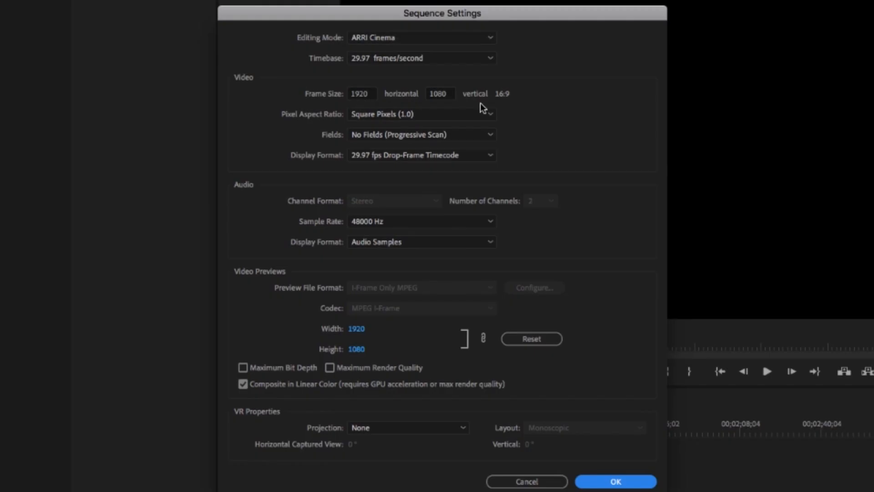
Review the sequence settings showing a 1920x1080 frame at 29.97 fps.
left_click(422, 58)
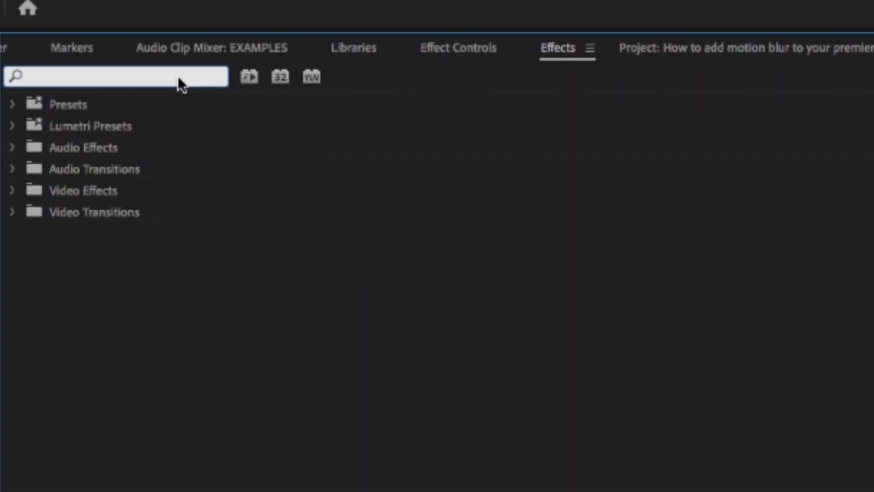
Find the Transform effect by searching 'transform' and apply it to the Graphic clip.
type("transform")
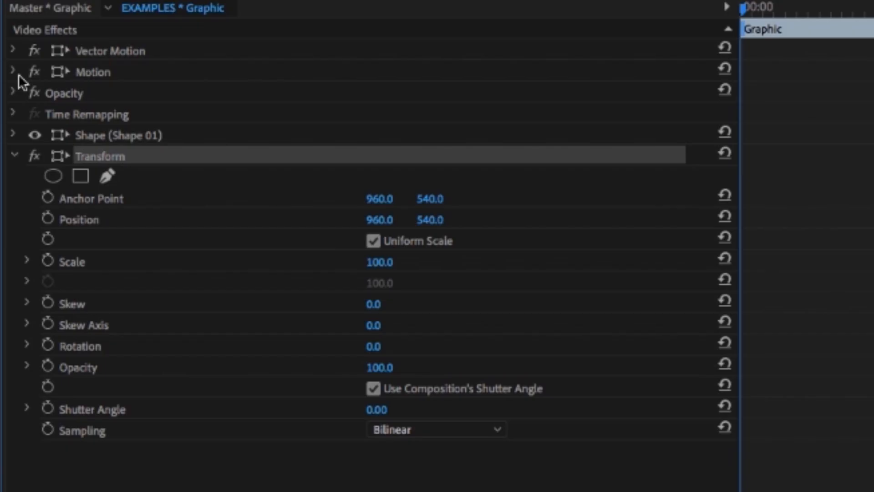
mouse_move(98, 188)
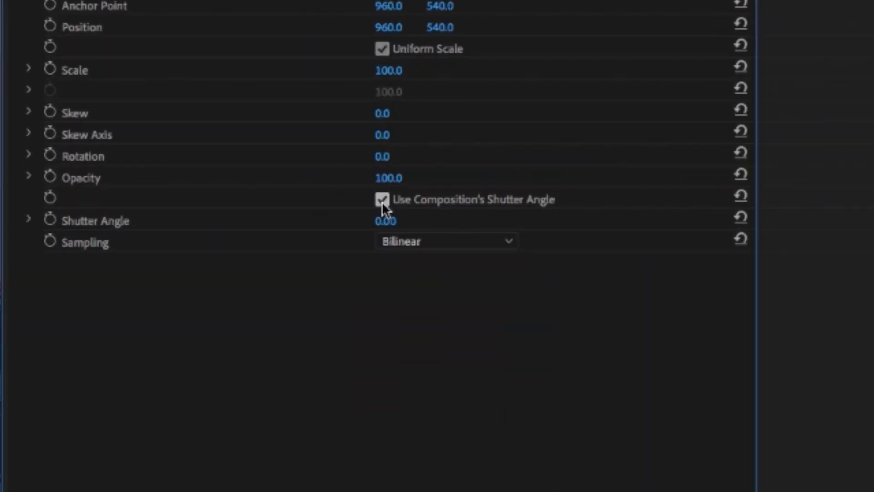
Disable Use Composition's Shutter Angle on the Graphic clip's Transform effect.
left_click(383, 200)
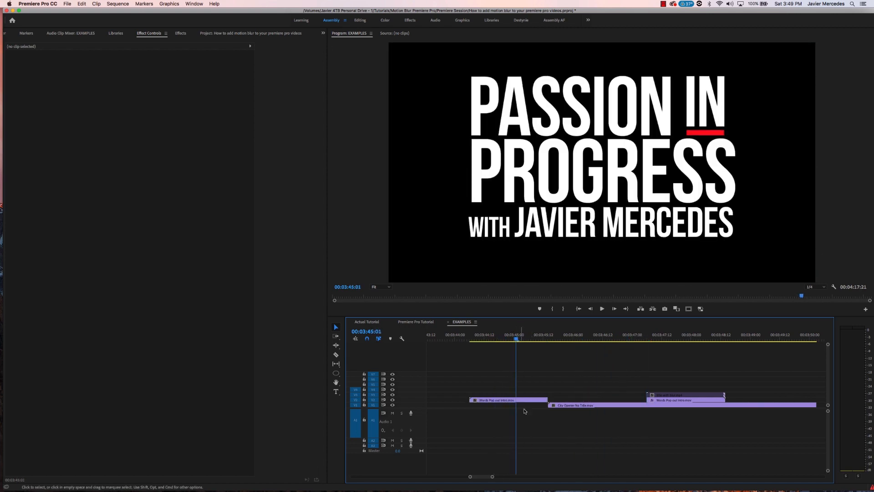
Add a frame hold to the Words Pop out Intro.mov title clip.
right_click(507, 400)
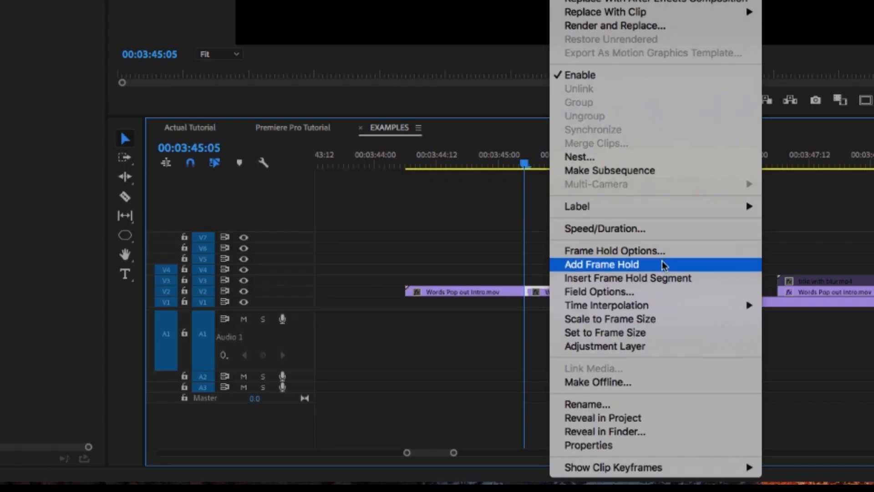
left_click(601, 264)
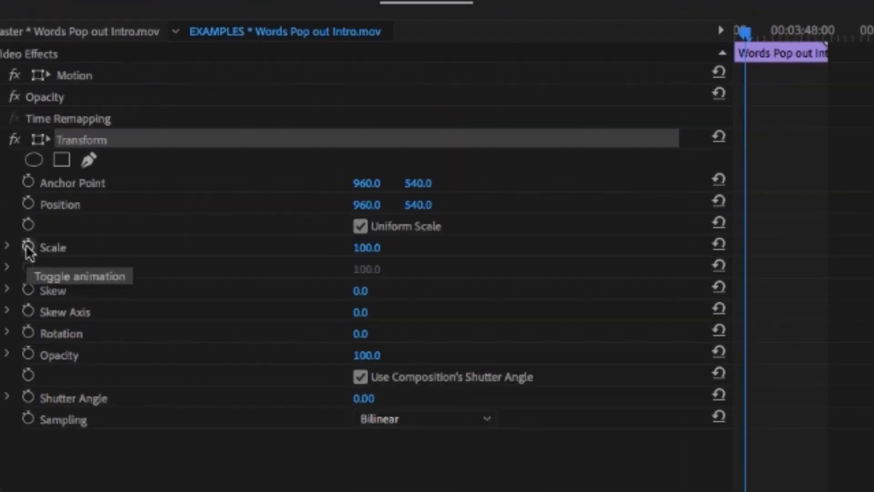
Keyframe the title's Transform Scale from 0 with Ease Out and a reshaped velocity curve.
left_click(29, 247)
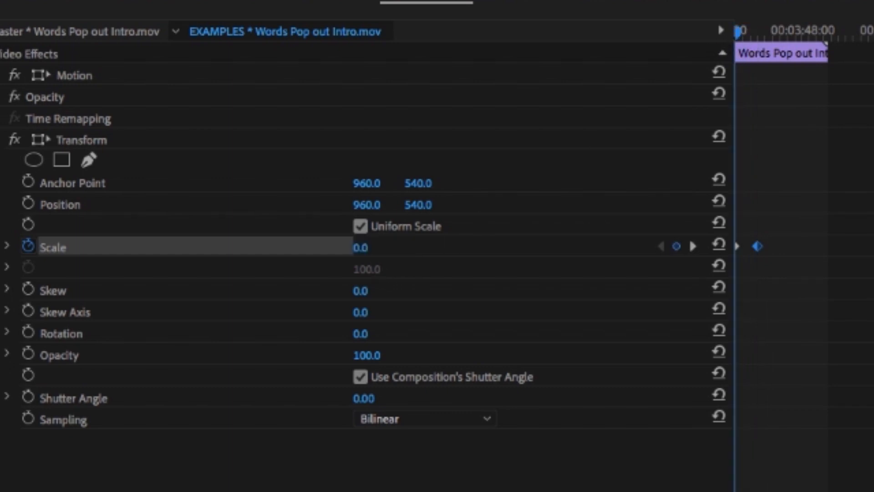
right_click(504, 237)
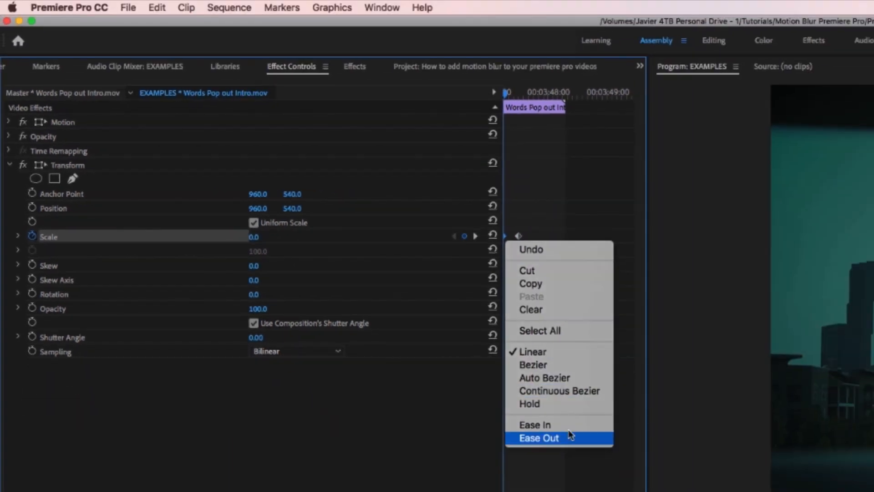
left_click(538, 438)
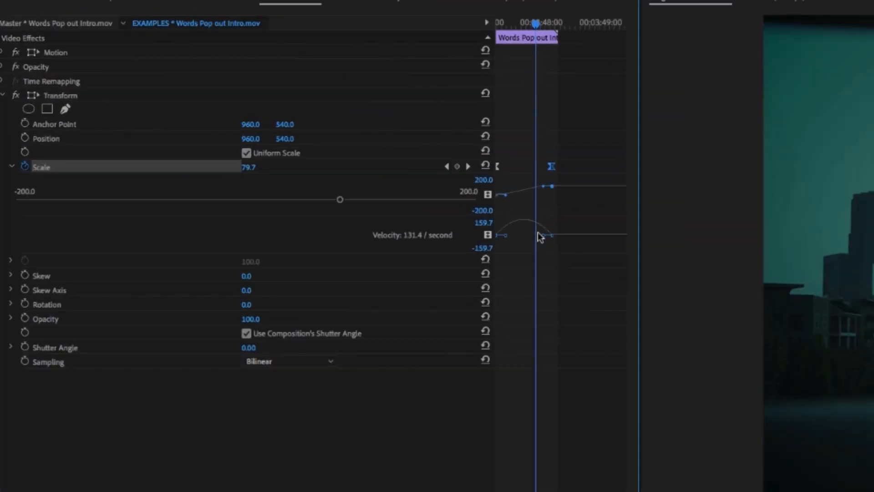
left_click_drag(546, 234, 552, 236)
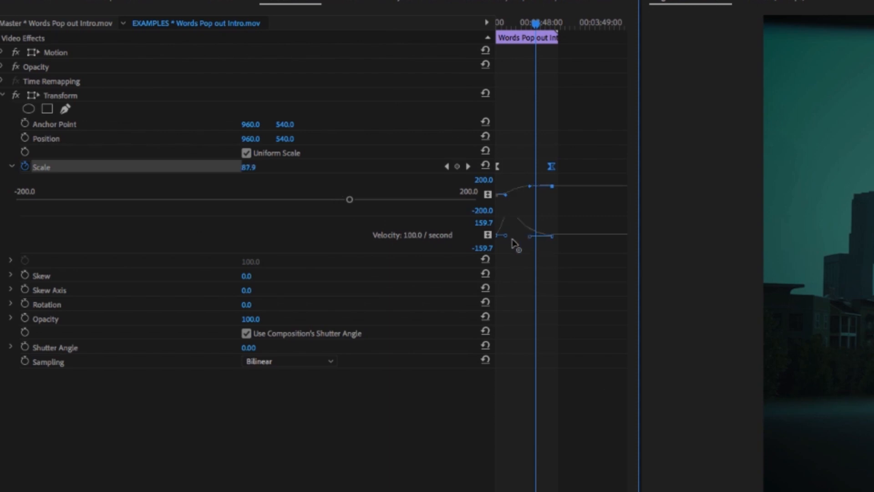
left_click_drag(506, 235, 509, 228)
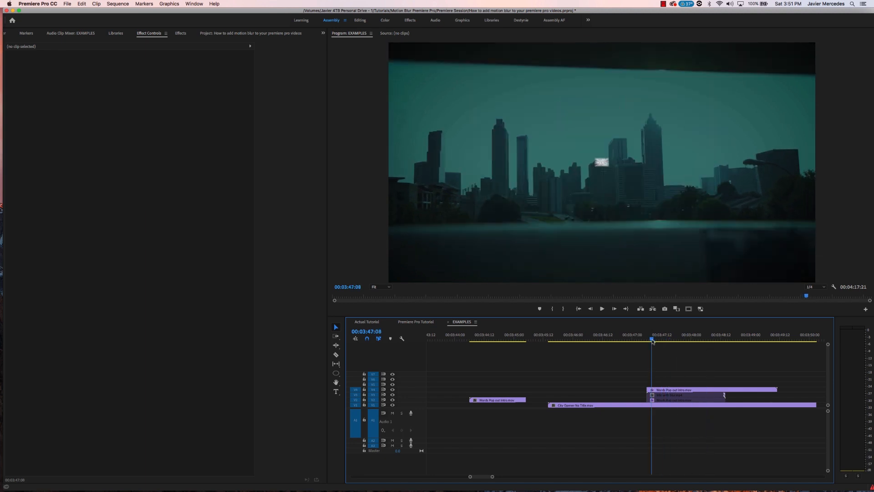
Move the playhead to about 03:48 where the Passion In Progress title is fully scaled in.
left_click(709, 339)
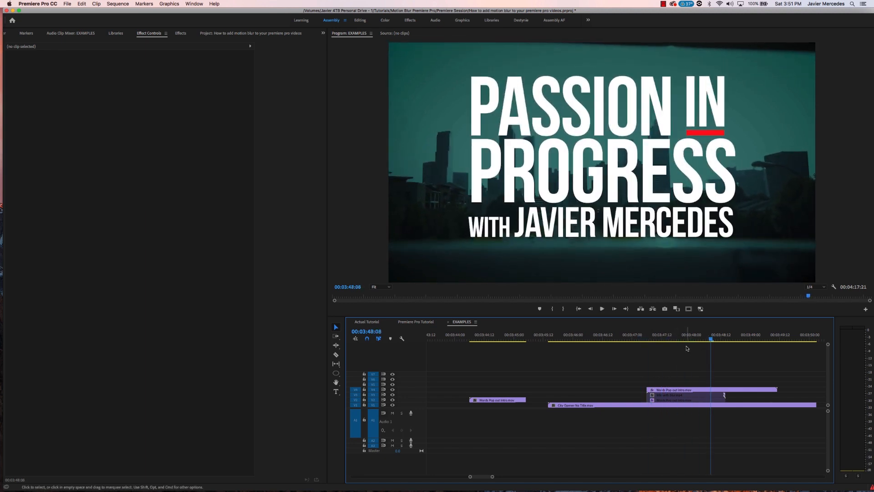